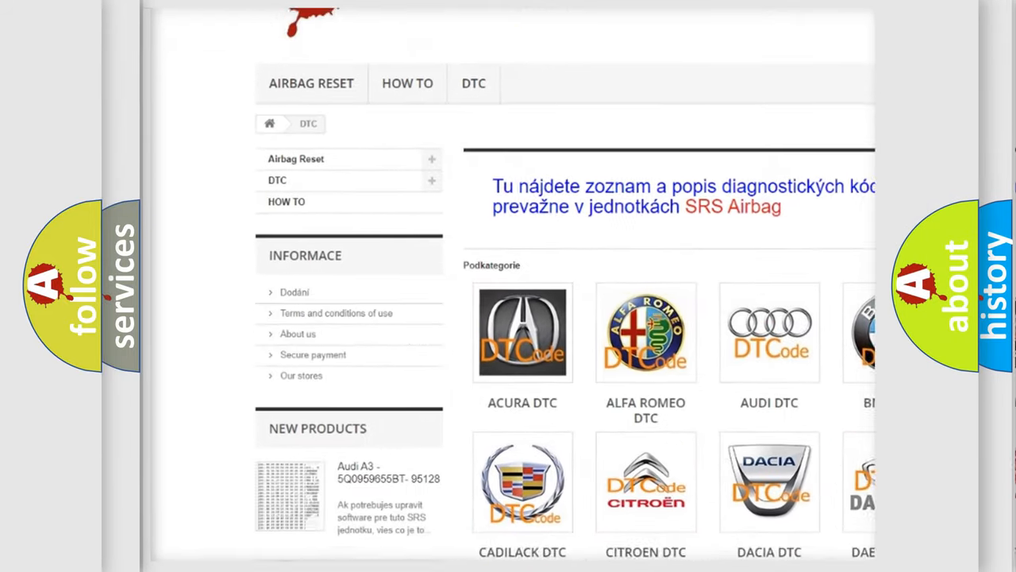
- Scroll past the P0746 definition and description to the causes: wiring harness disconnection, C/U and ACU breakdowns
{"action": "scroll", "scroll_direction": "down", "scroll_amount": 3}
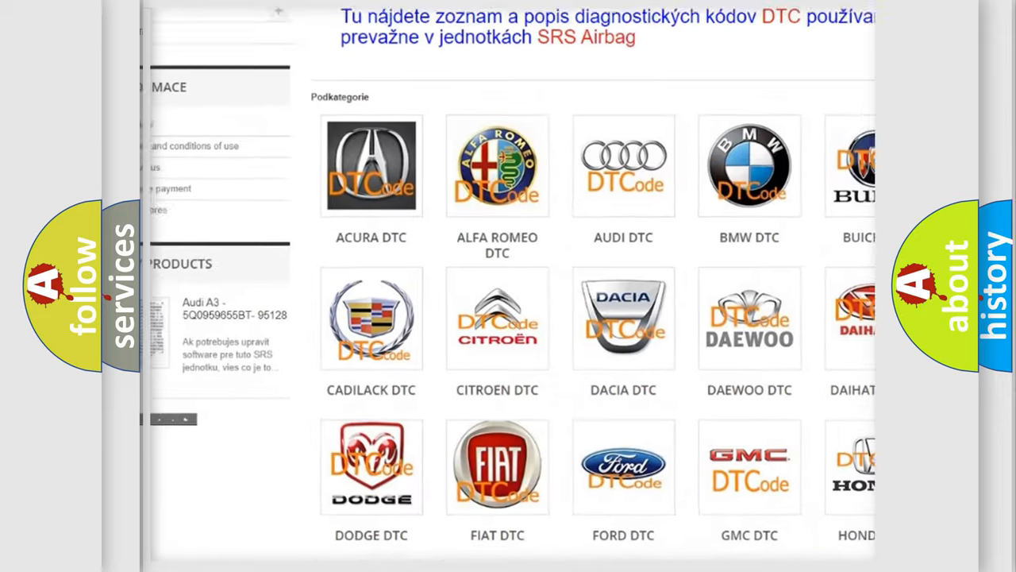
{"action": "scroll", "scroll_direction": "down", "scroll_amount": 3}
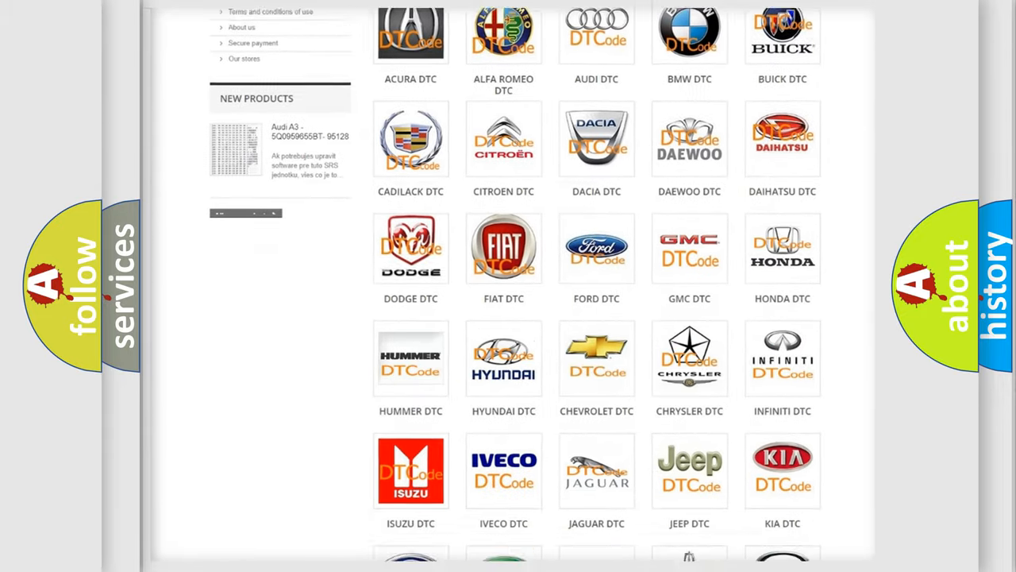
{"action": "scroll", "scroll_direction": "down", "scroll_amount": 3}
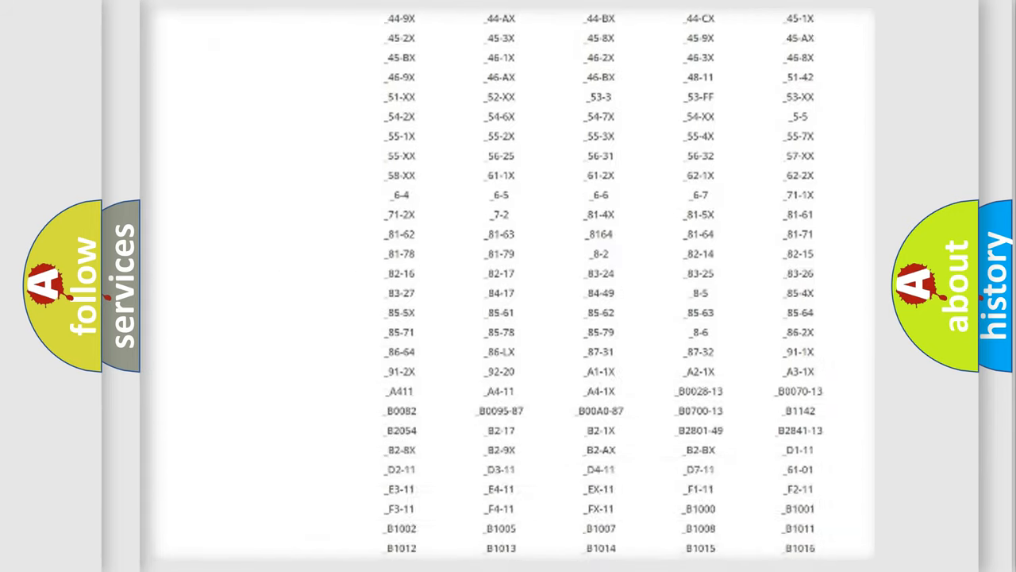
{"action": "scroll", "scroll_direction": "down", "scroll_amount": 3}
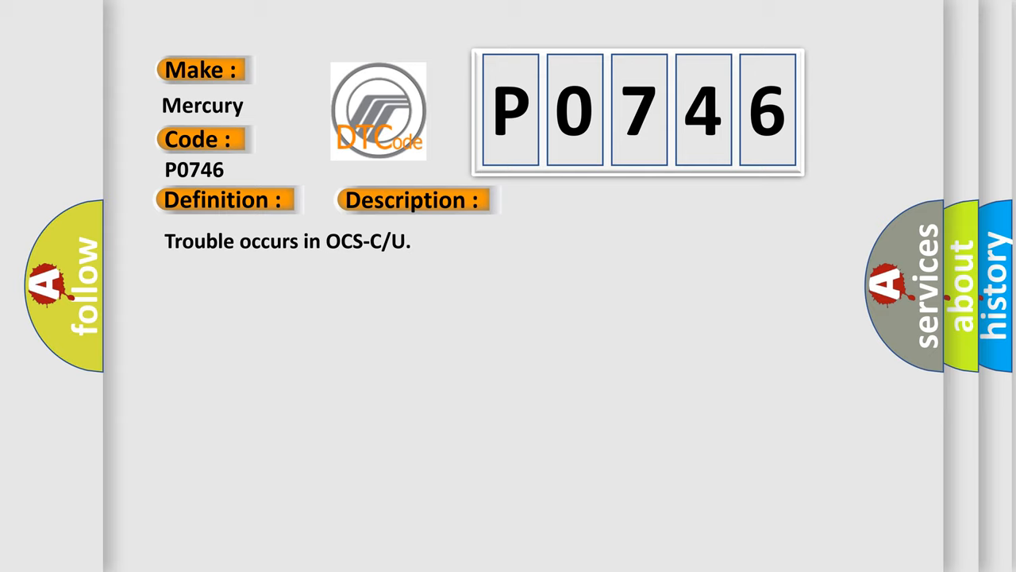
{"action": "left_click", "coordinate": [583, 199]}
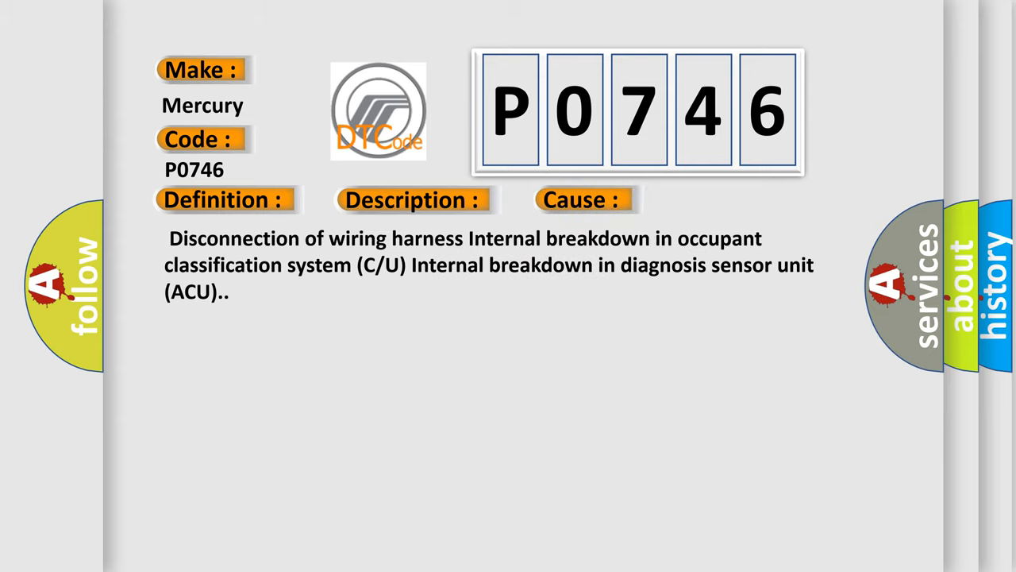